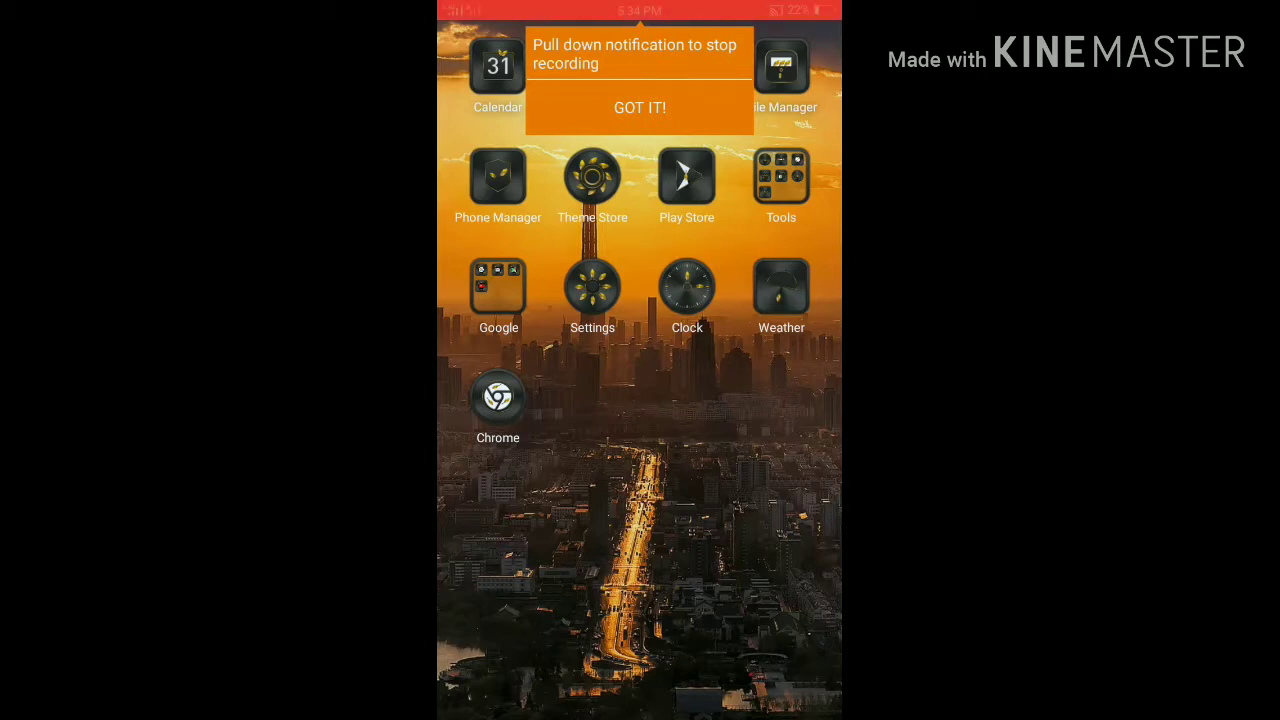
# Step: Dismiss the screen-recording tip and go into the phone's Settings
pyautogui.click(640, 108)
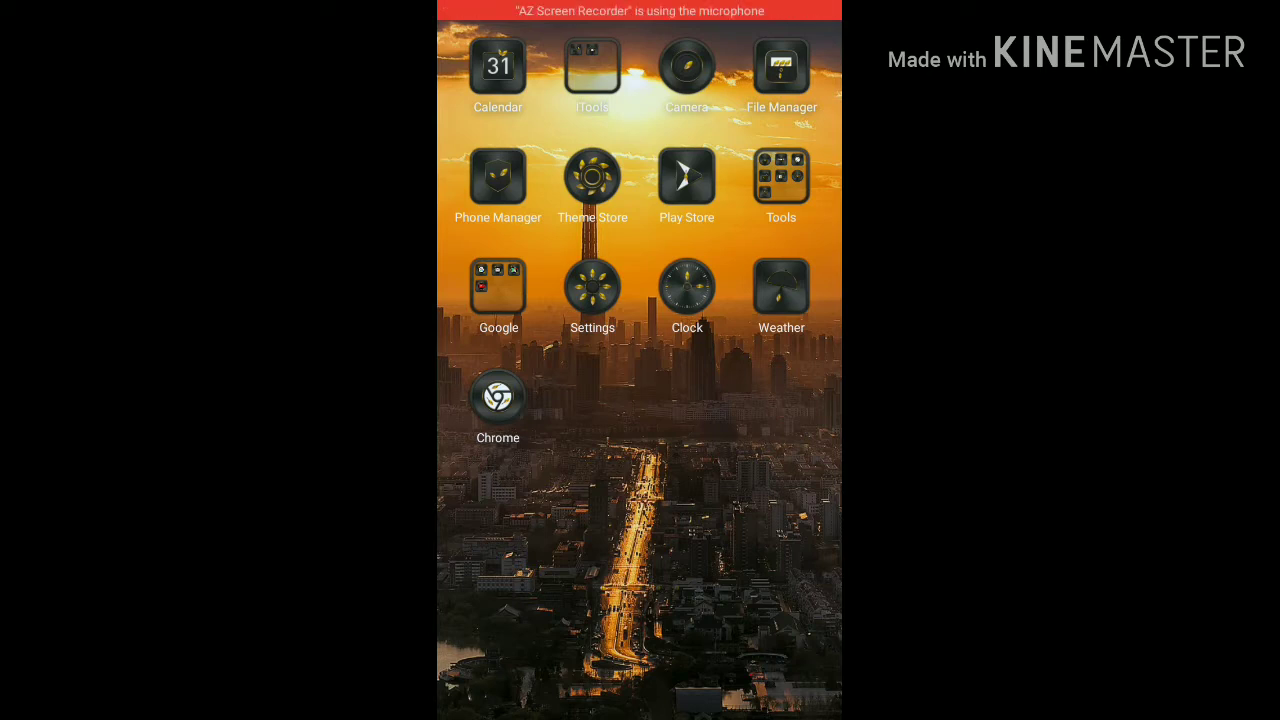
pyautogui.click(592, 288)
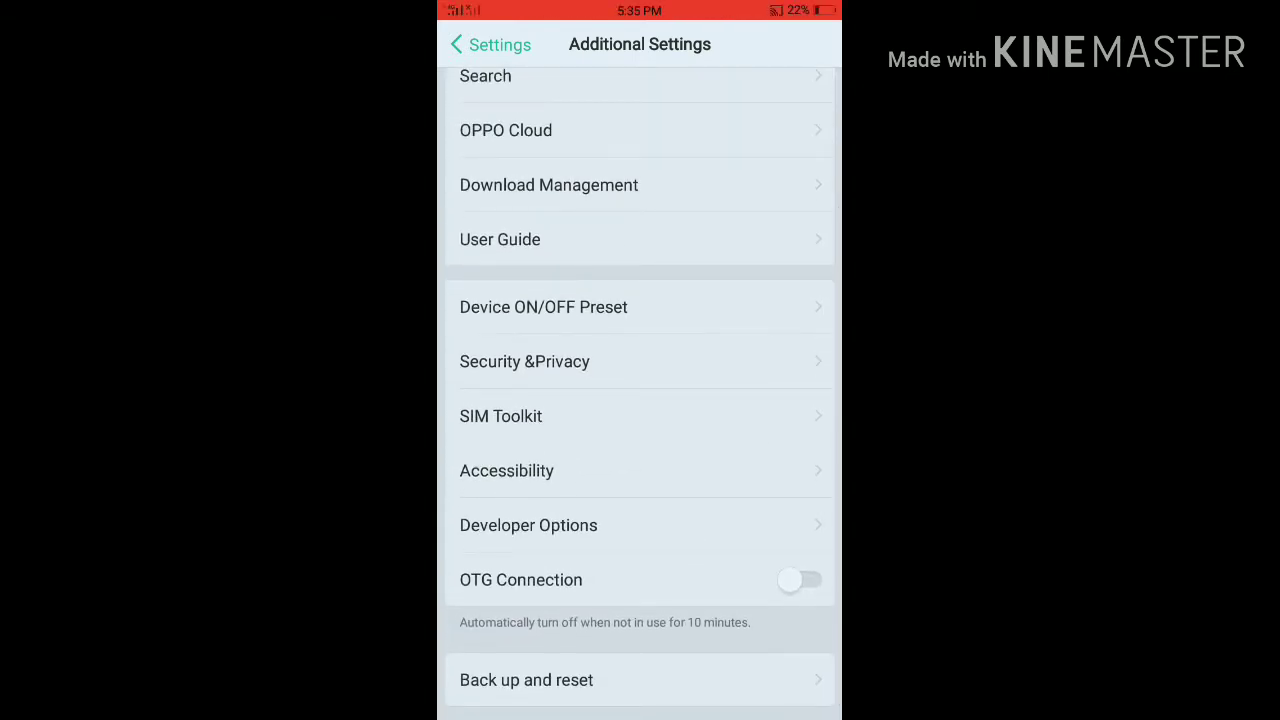
# Step: Request Developer Options and enter the captcha code in capitals, beginning 'HE'
pyautogui.click(528, 524)
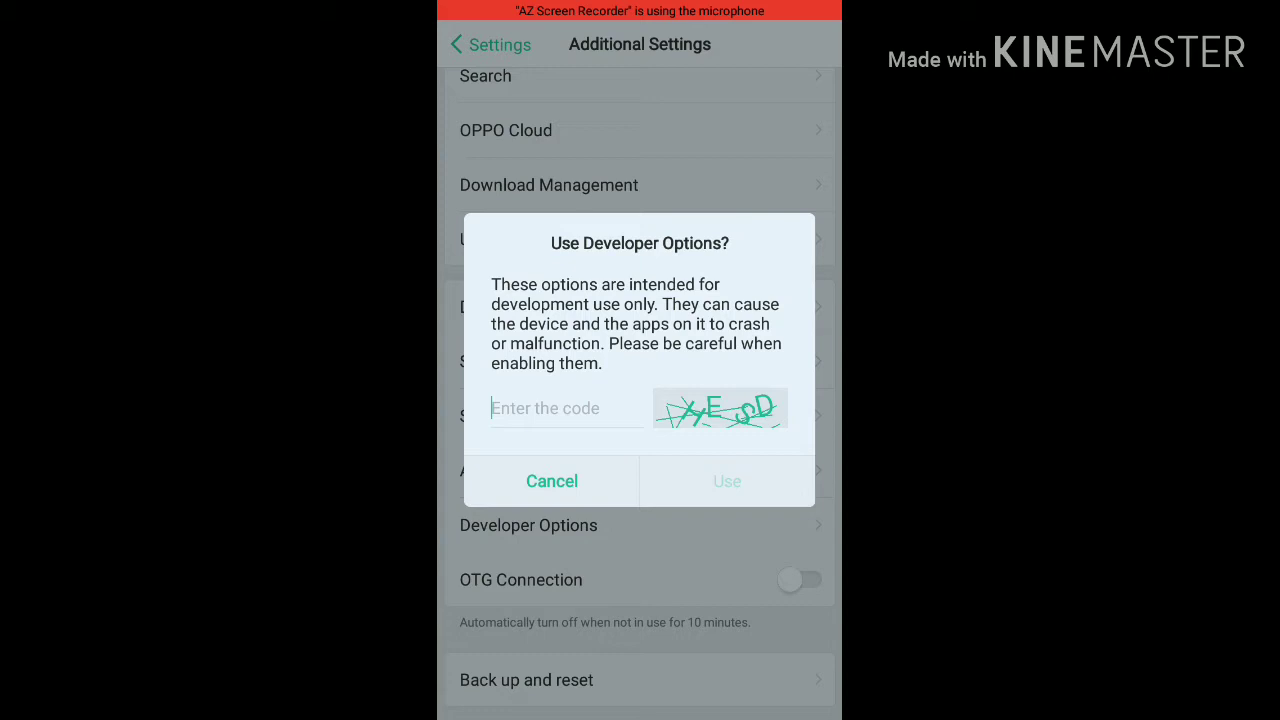
pyautogui.click(564, 408)
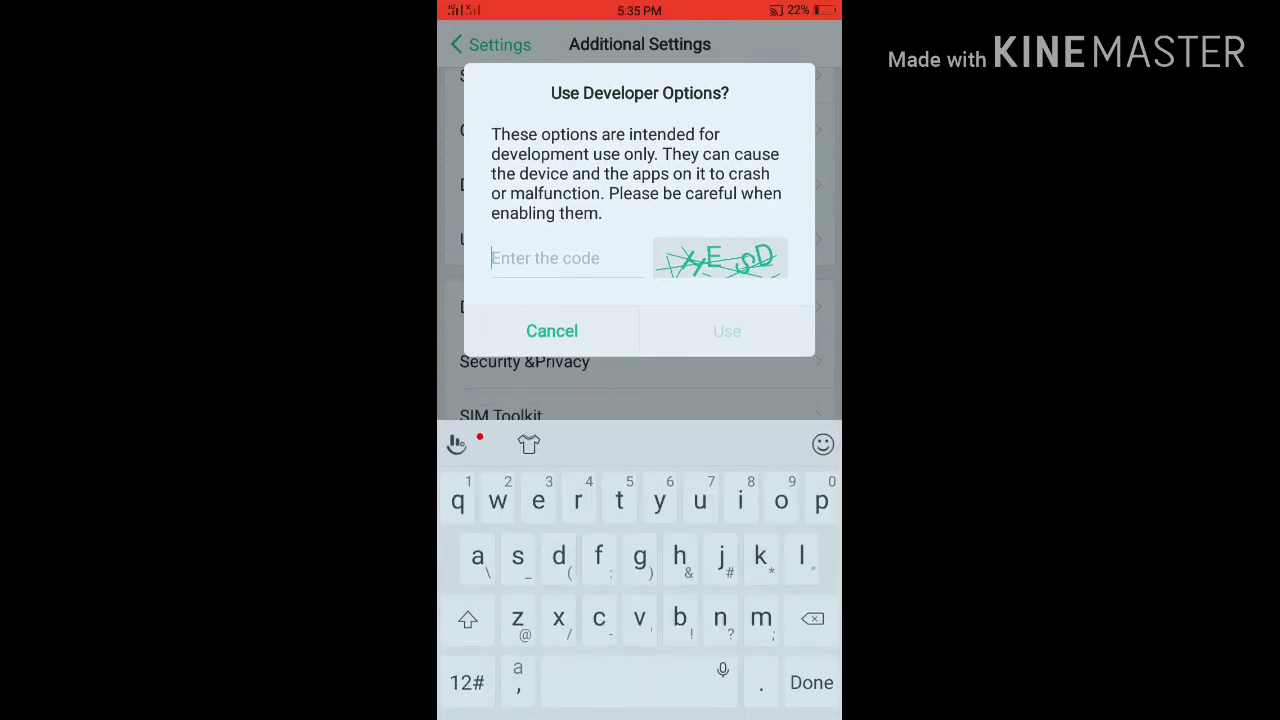
pyautogui.click(468, 620)
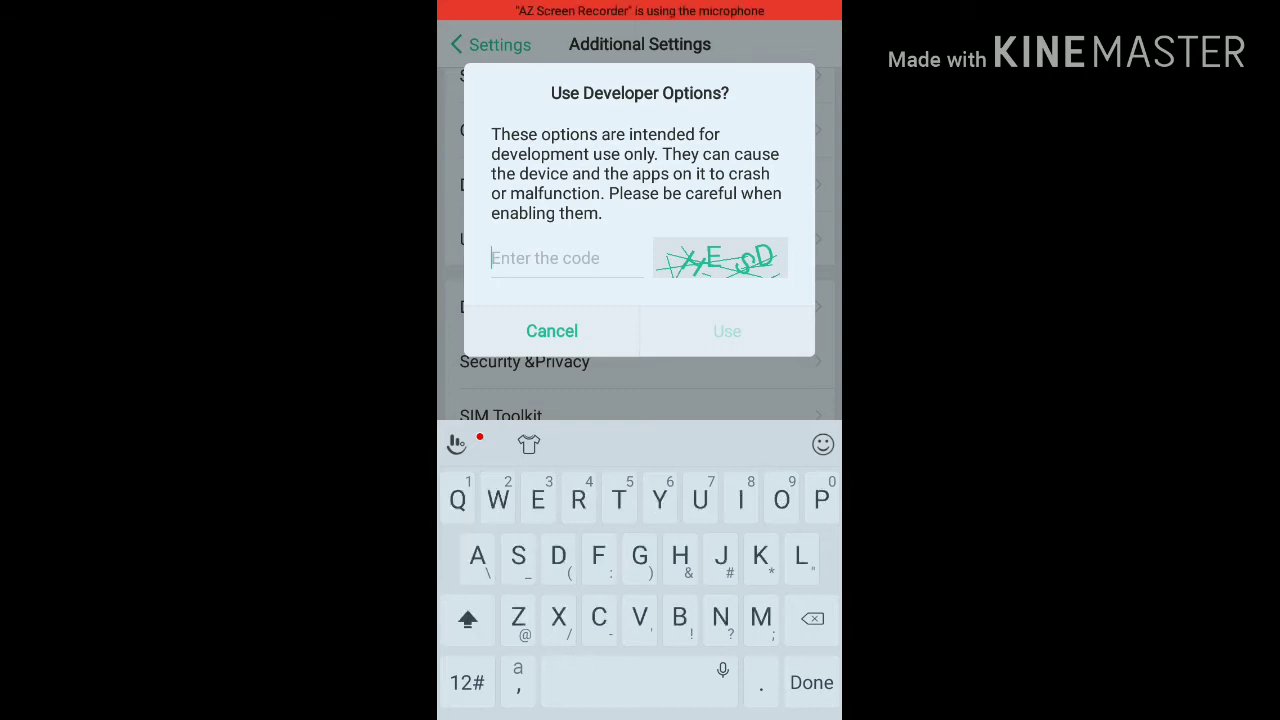
pyautogui.write('H')
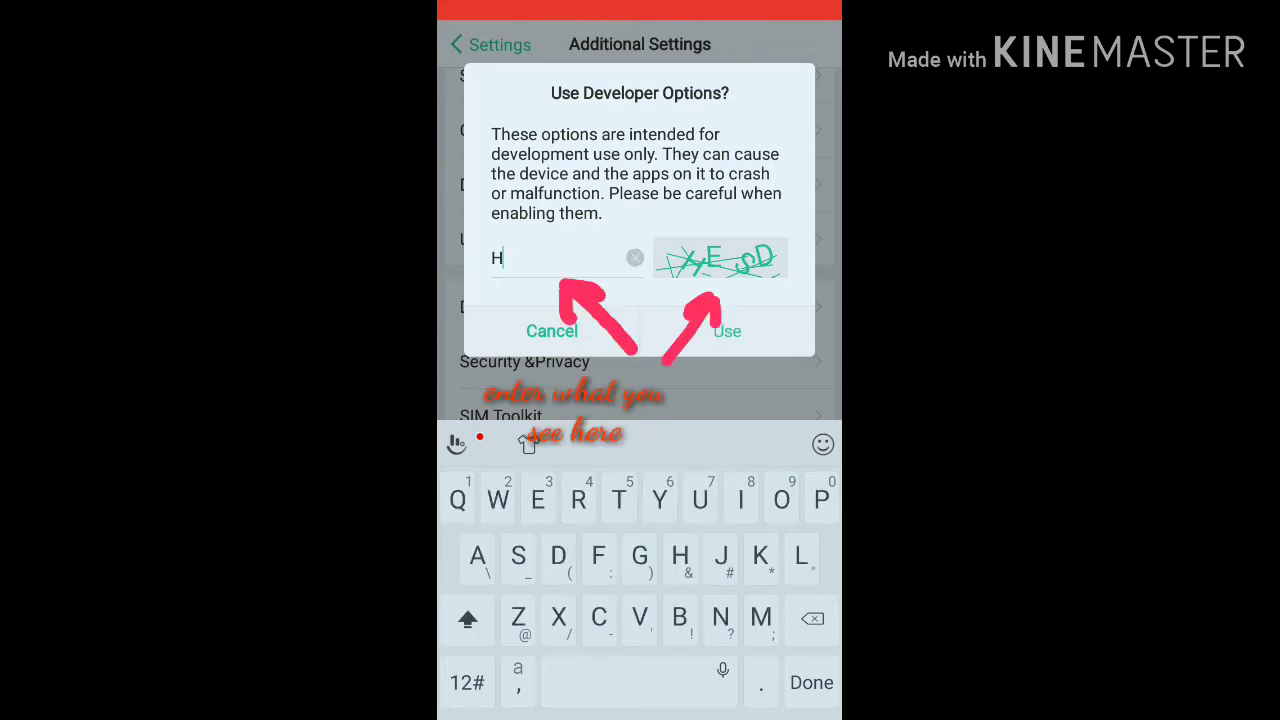
pyautogui.write('E')
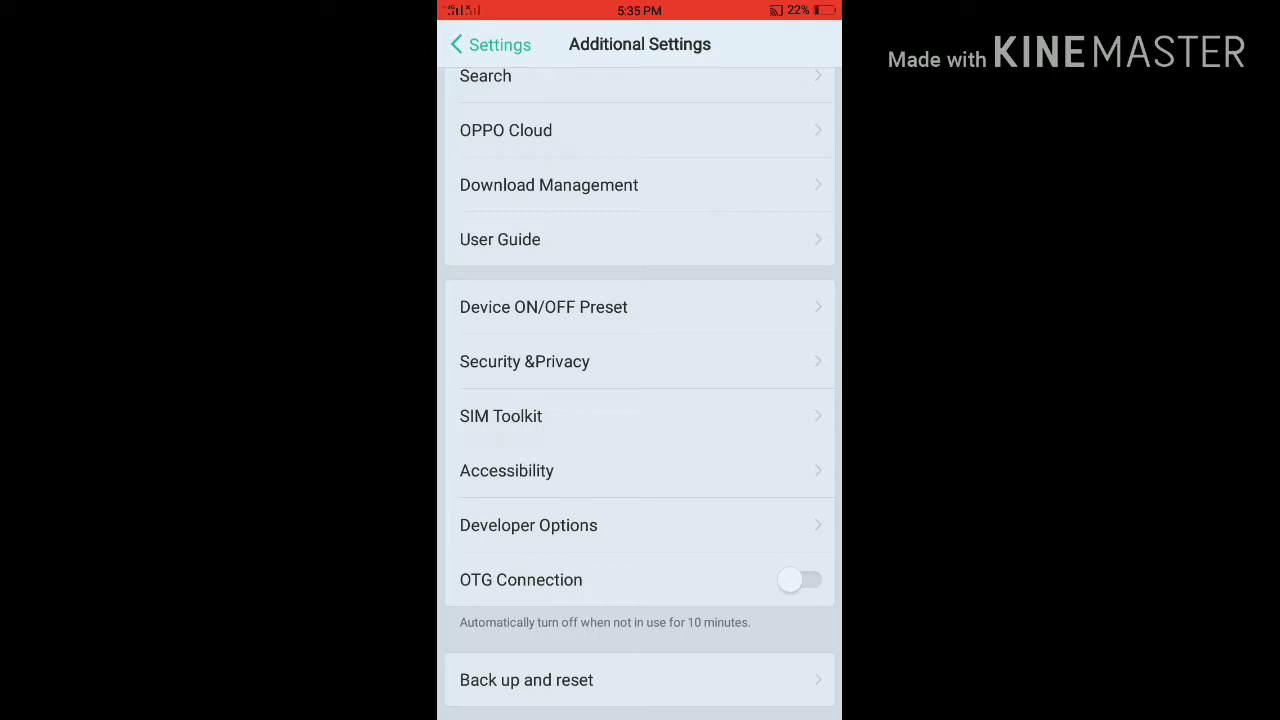
# Step: Enable Show Touches under Input in Developer Options and leave the page
pyautogui.click(528, 524)
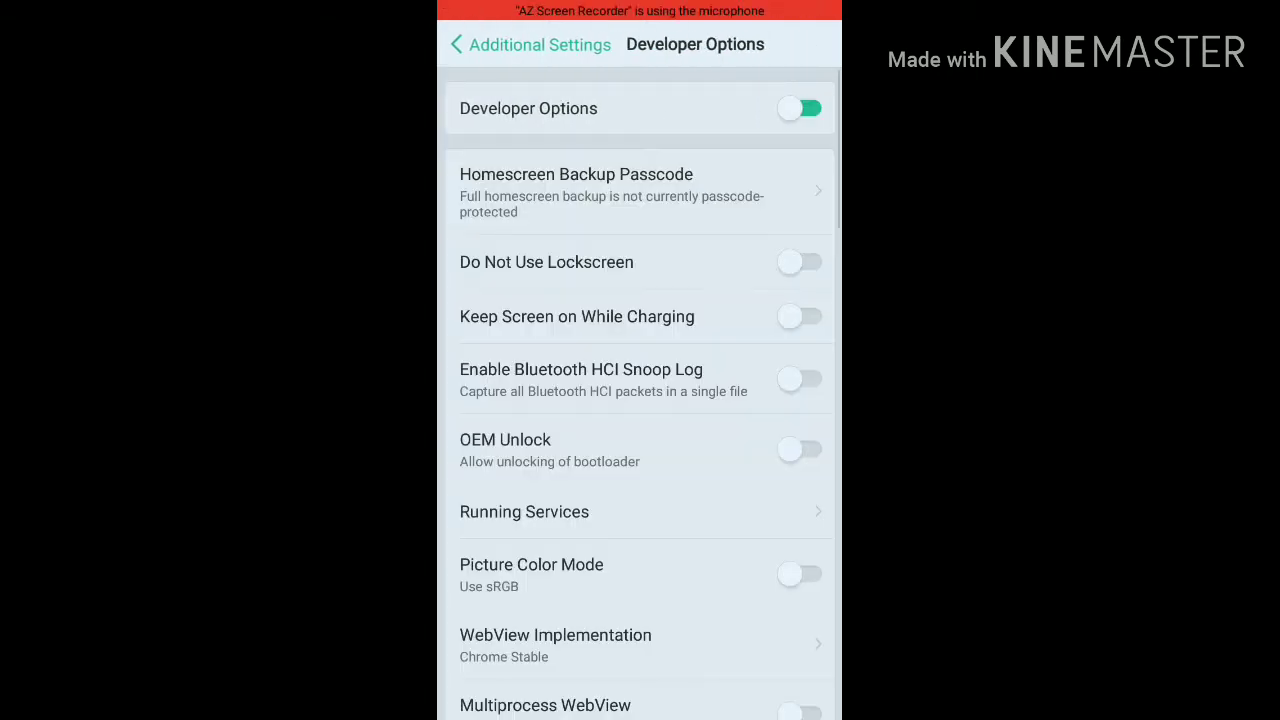
pyautogui.scroll(-3)
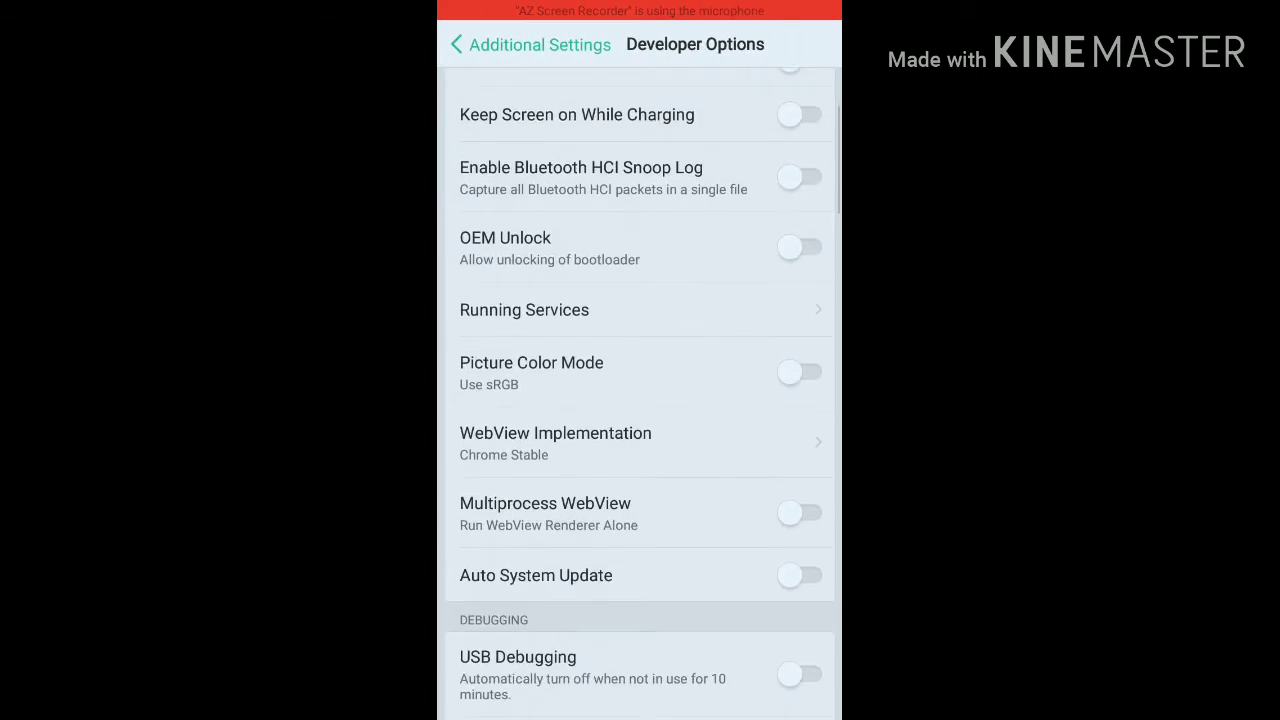
pyautogui.scroll(-3)
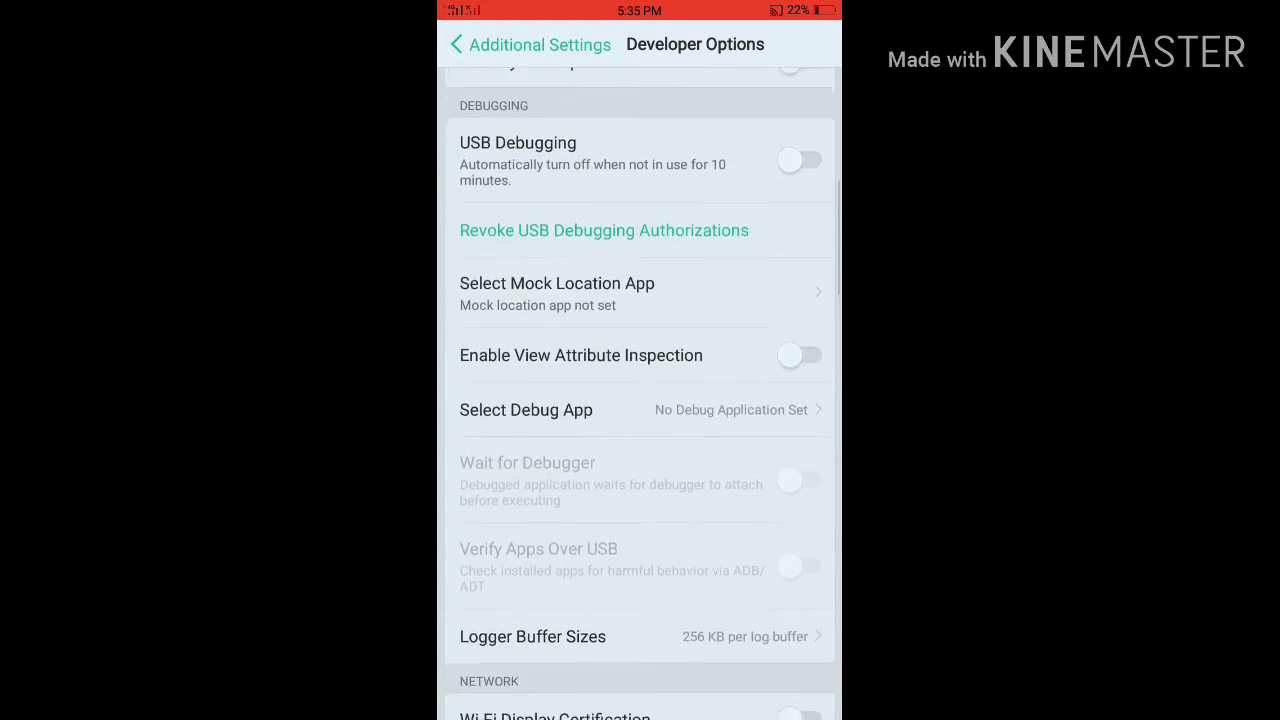
pyautogui.scroll(-3)
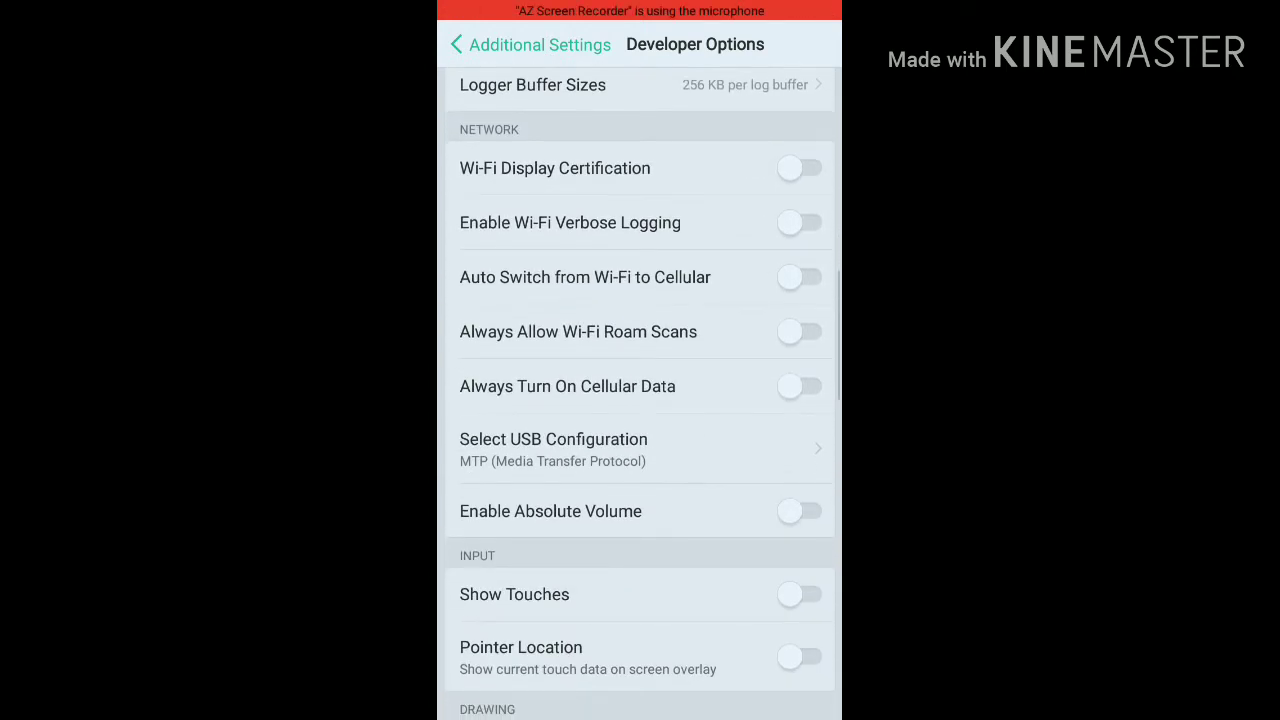
pyautogui.click(800, 594)
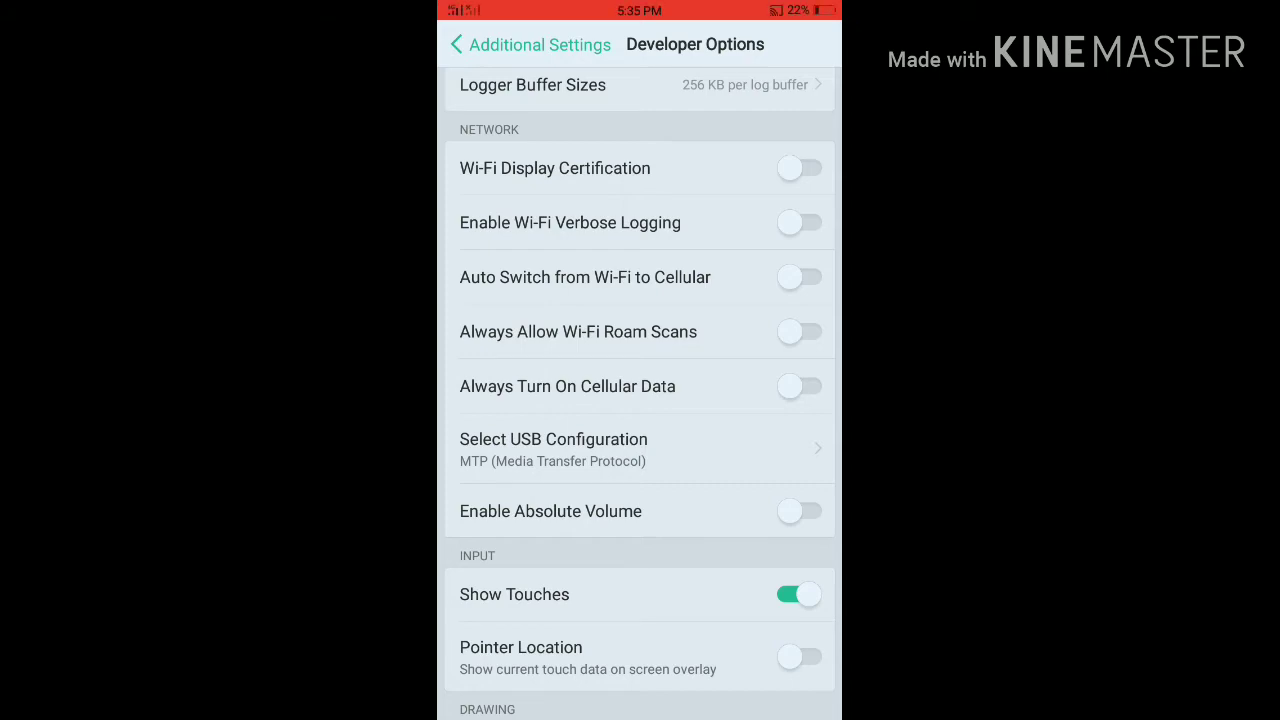
pyautogui.click(456, 44)
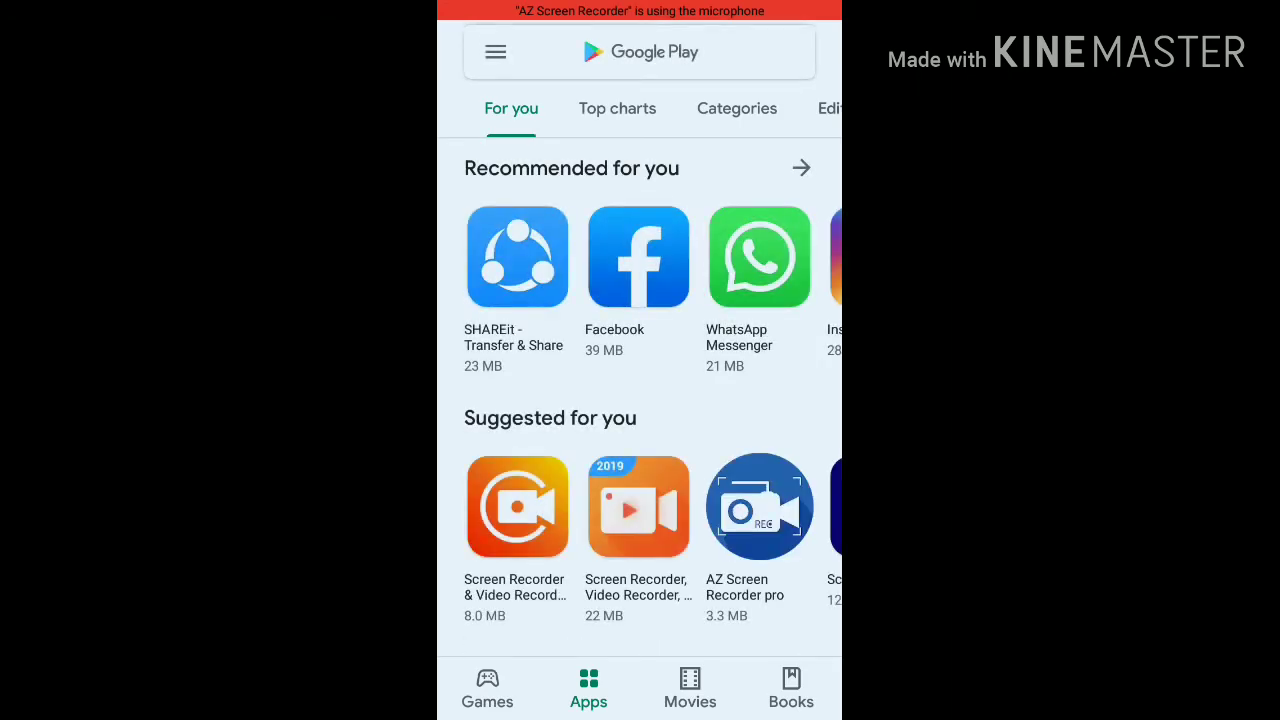
# Step: Browse the Google Play For you app listings
pyautogui.scroll(-3)
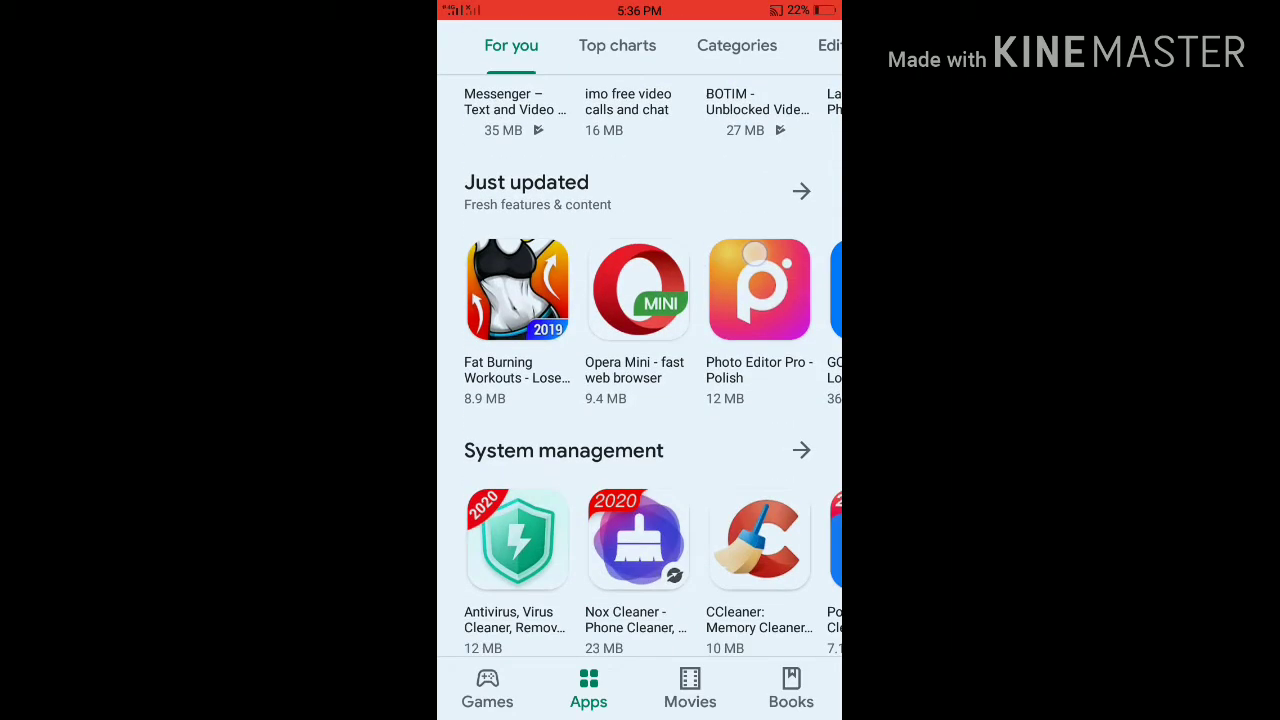
pyautogui.scroll(3)
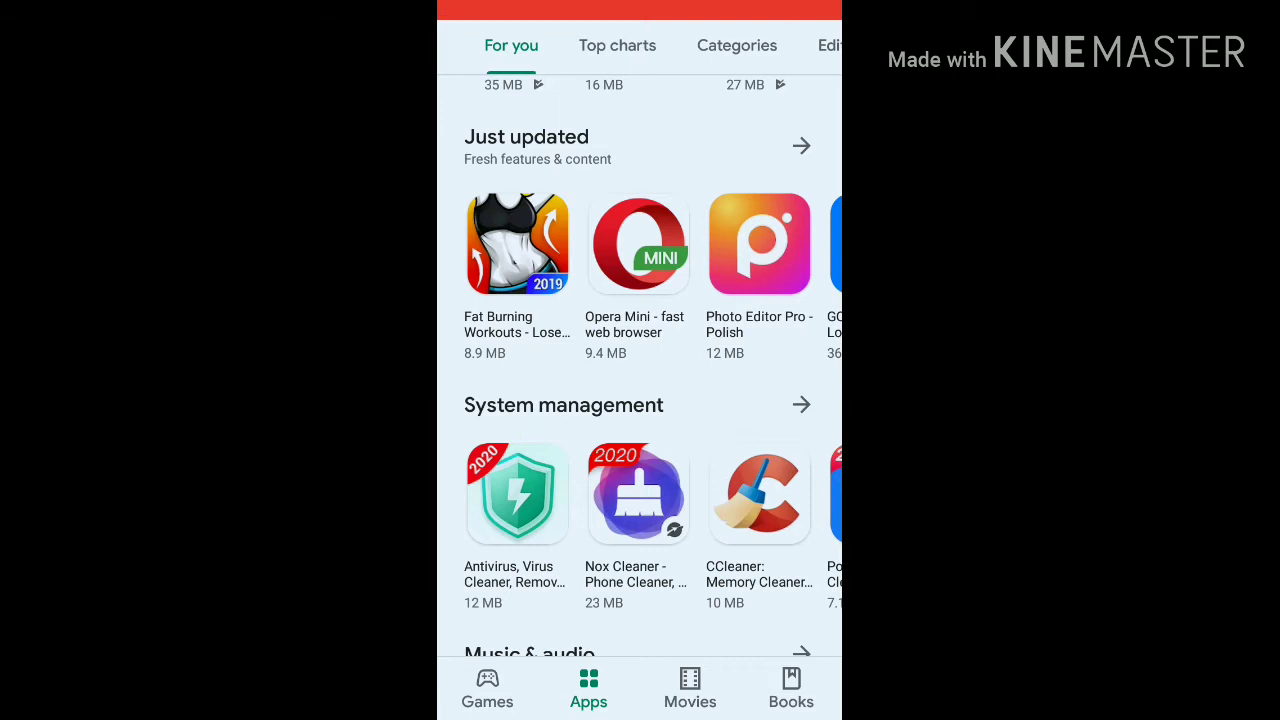
# Step: View the Photo Editor Pro - Polish listing and read its full About this app description
pyautogui.click(760, 244)
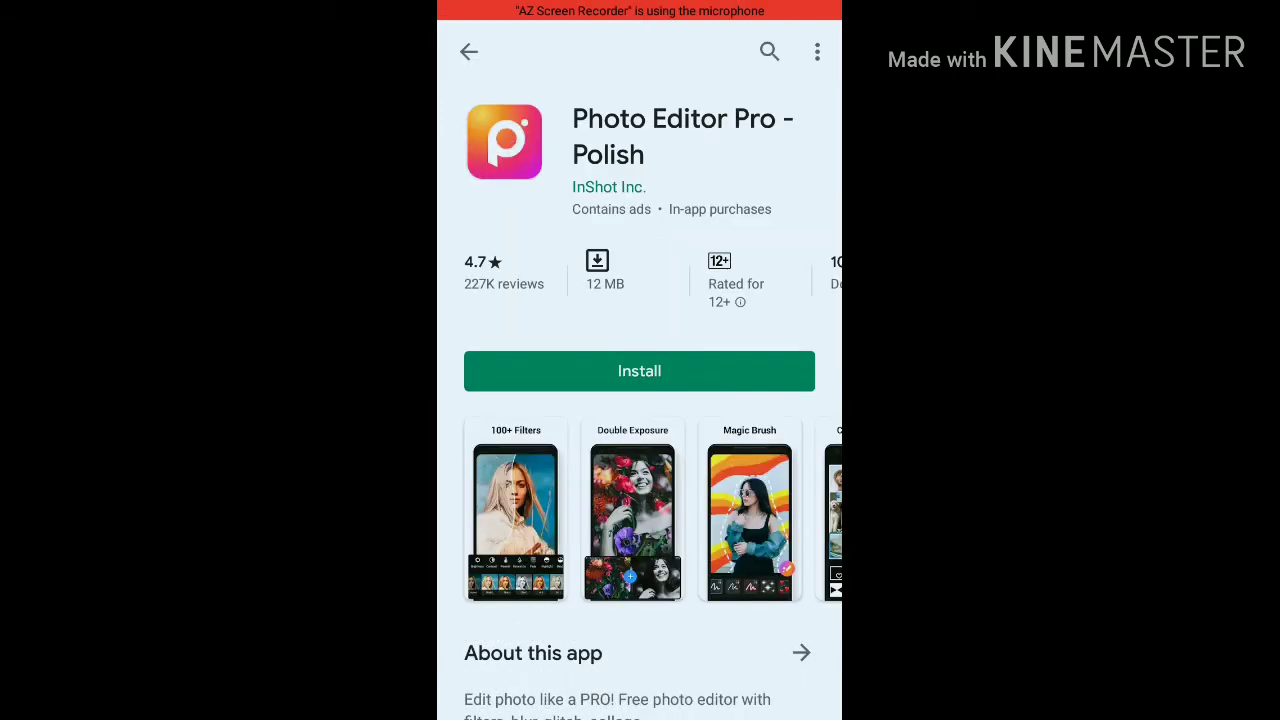
pyautogui.scroll(-3)
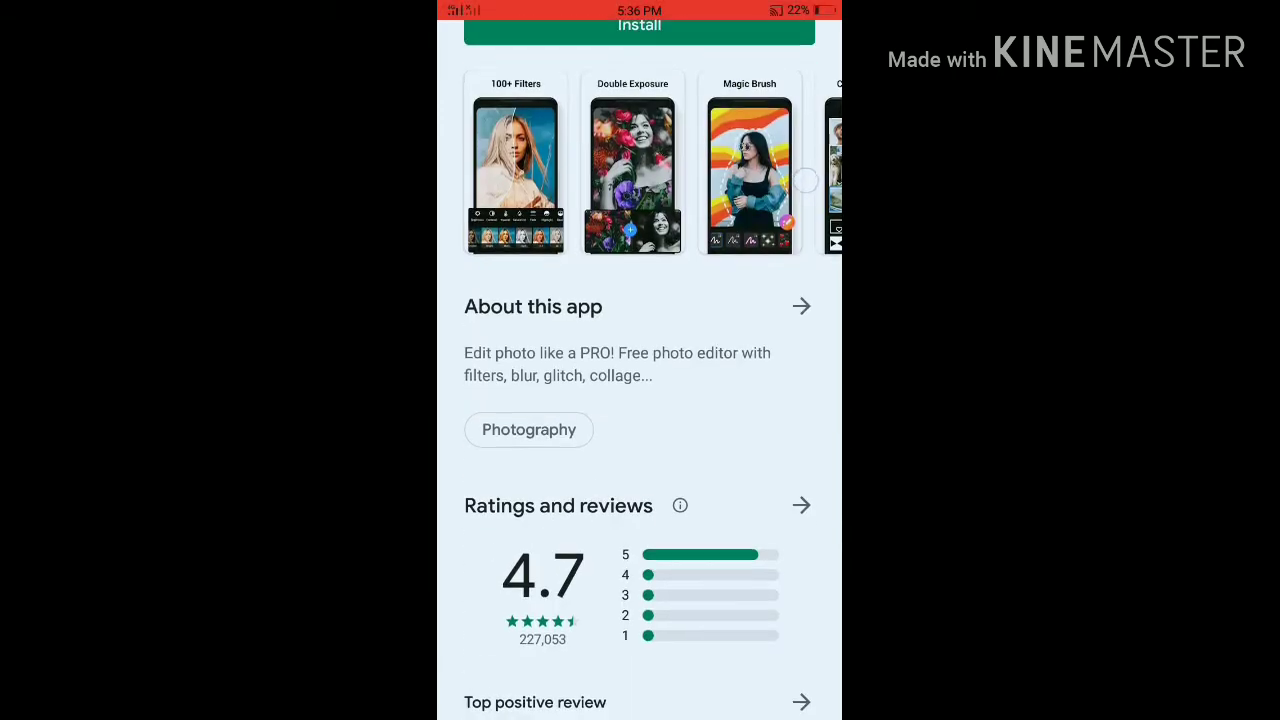
pyautogui.click(800, 306)
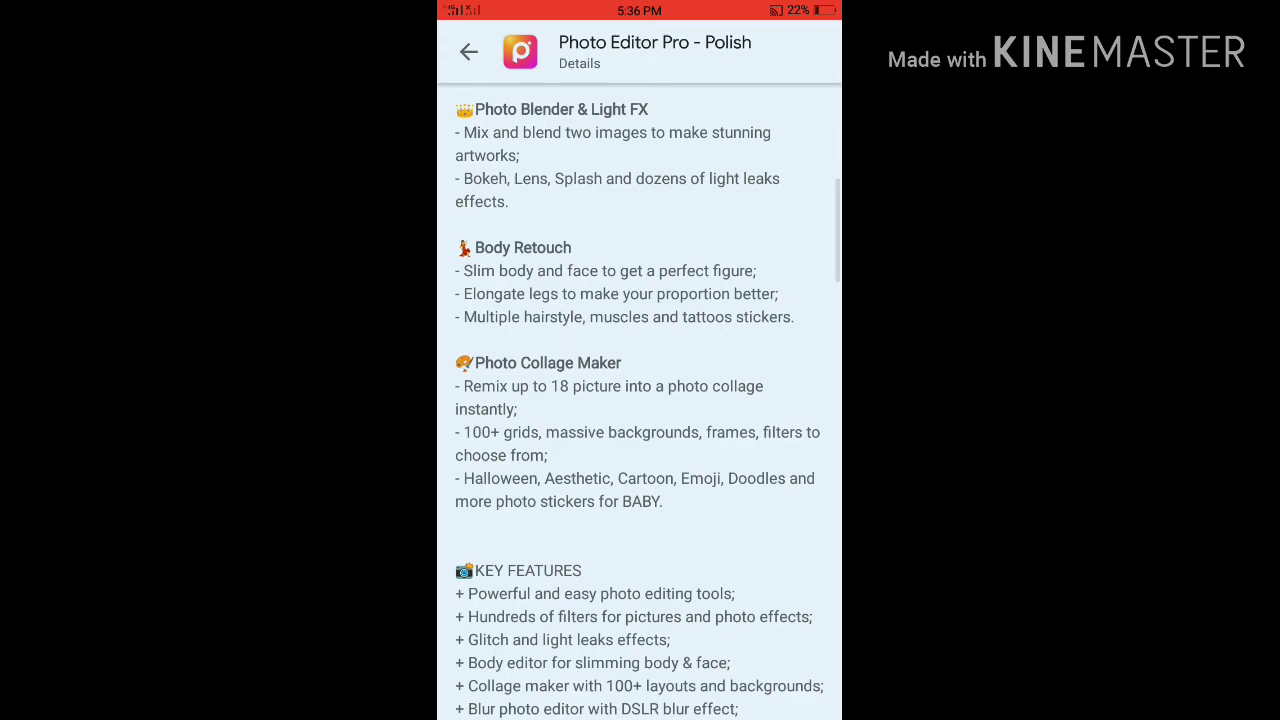
pyautogui.scroll(3)
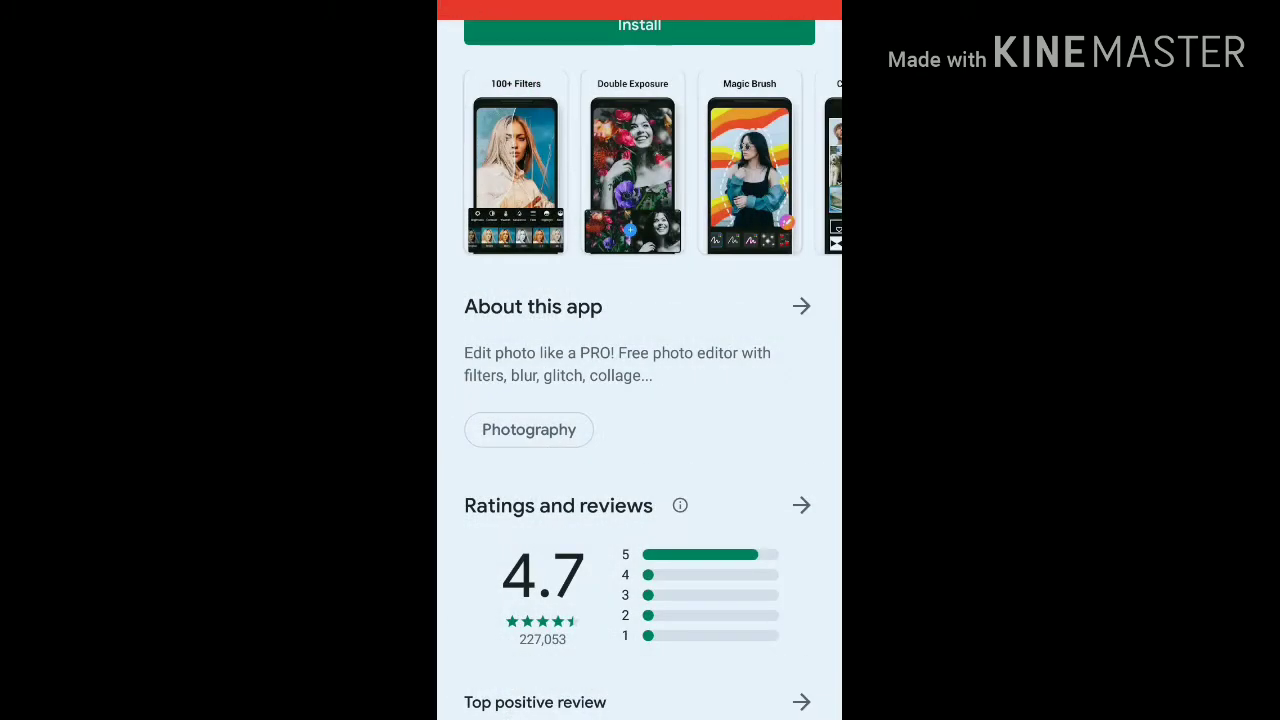
pyautogui.scroll(-3)
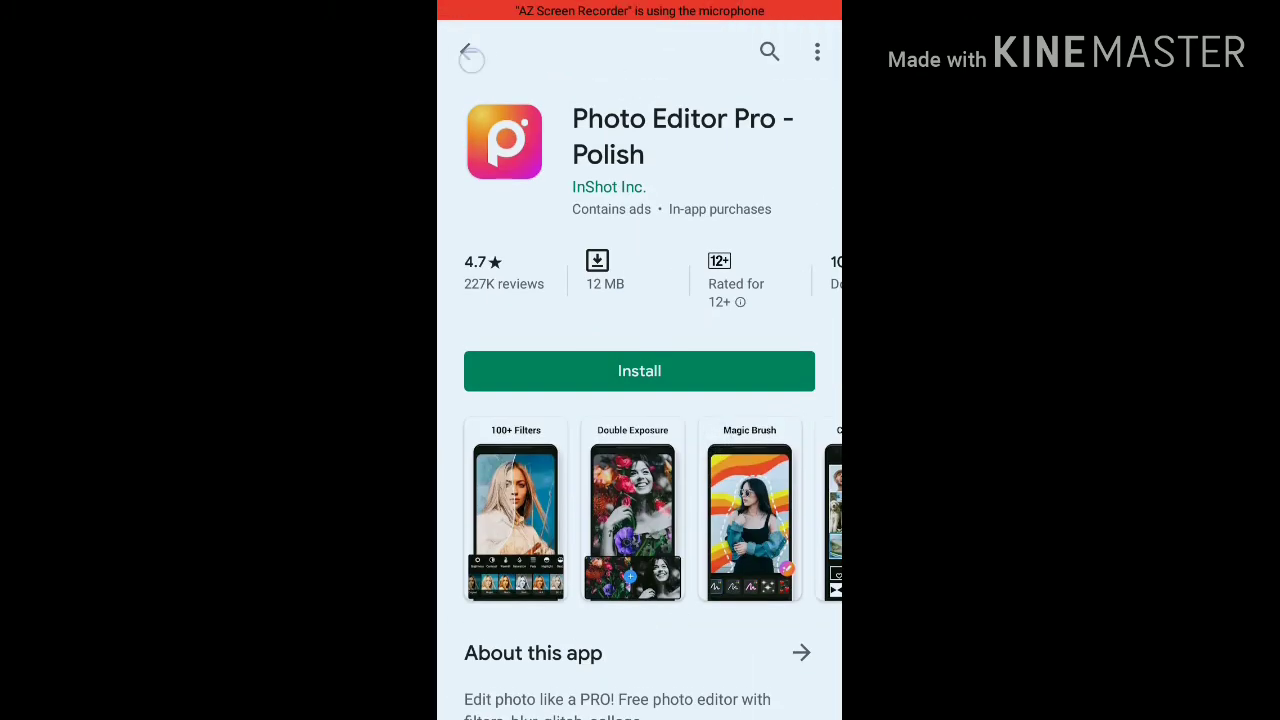
# Step: Leave the app page and stop the screen recording
pyautogui.click(472, 60)
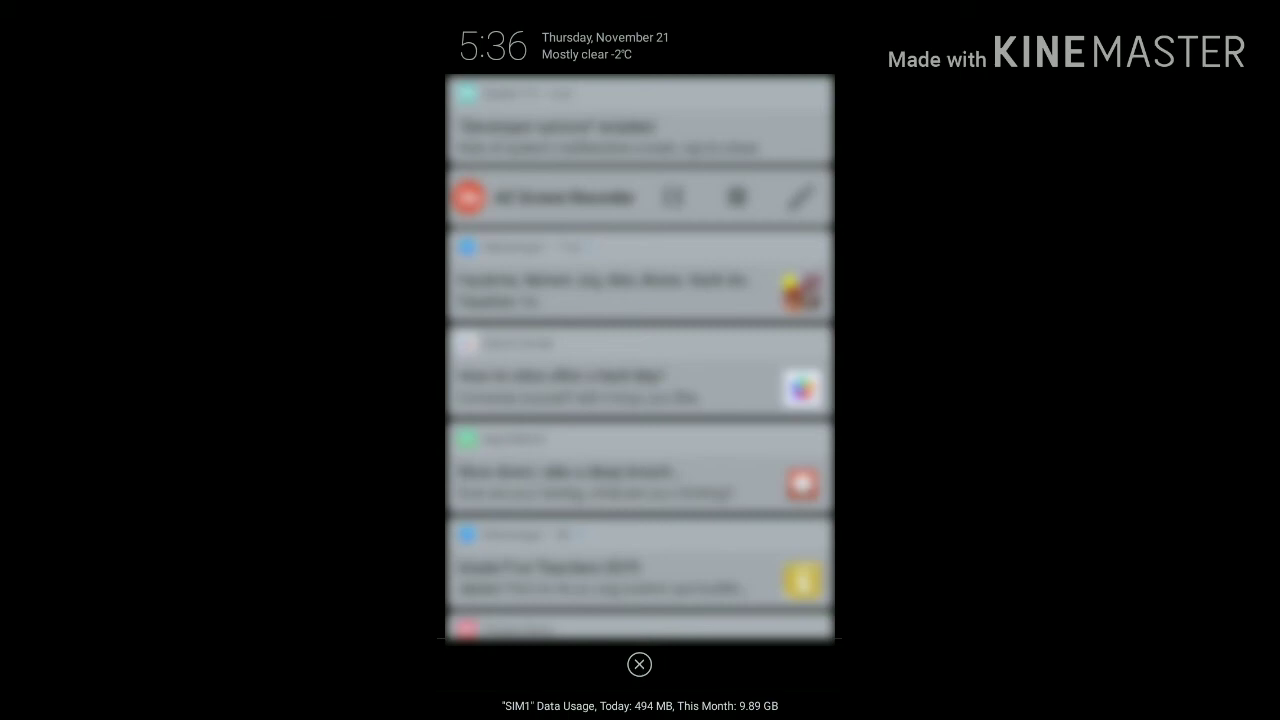
pyautogui.click(640, 664)
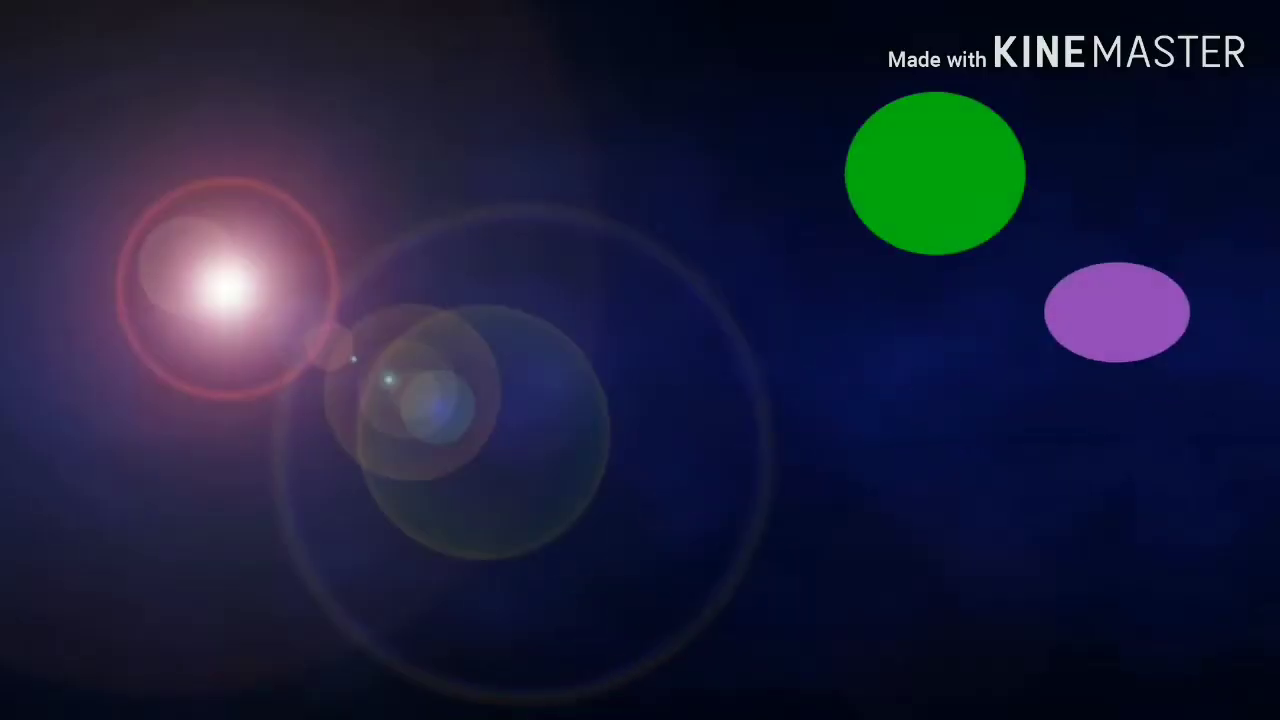